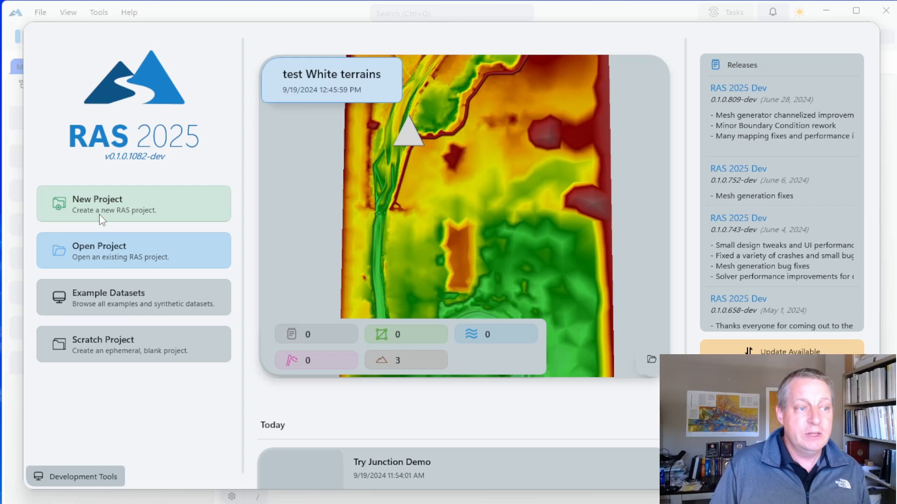
Step: Start a new project from the HEC-RAS start page
left_click(132, 204)
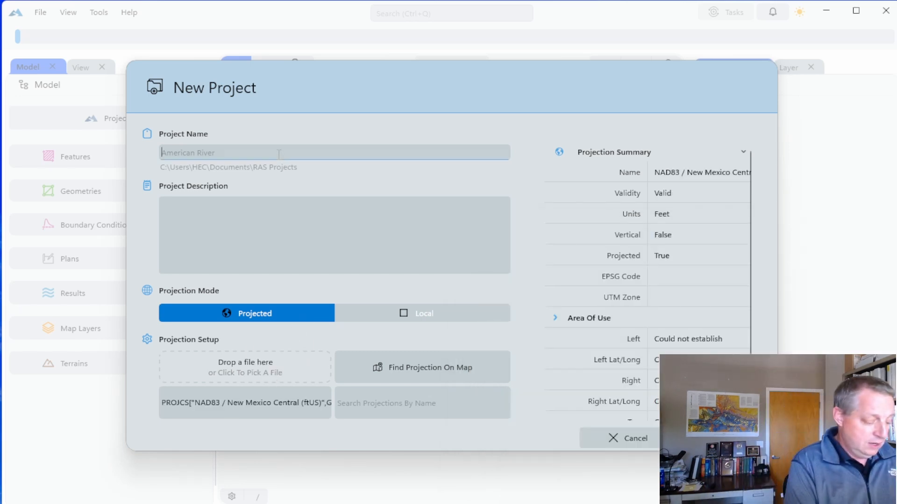
Step: Name the new project 'Trib demo'
type("Trib demo")
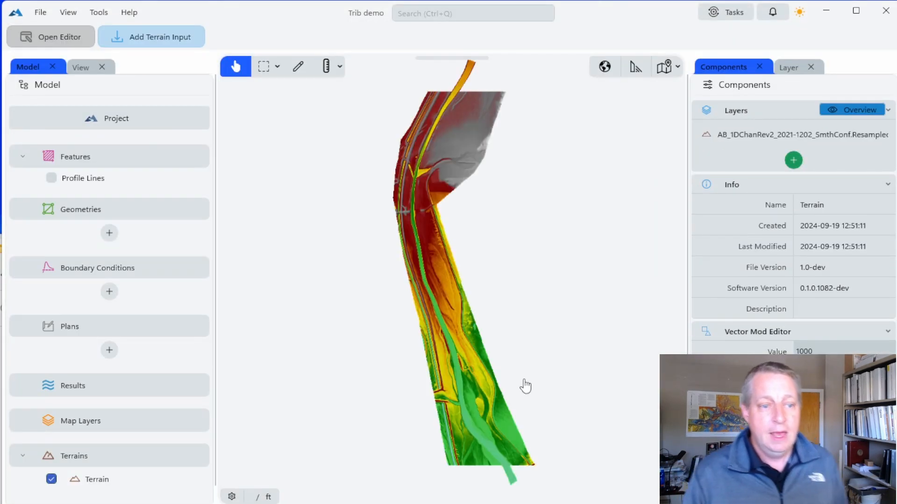
scroll("up", 3)
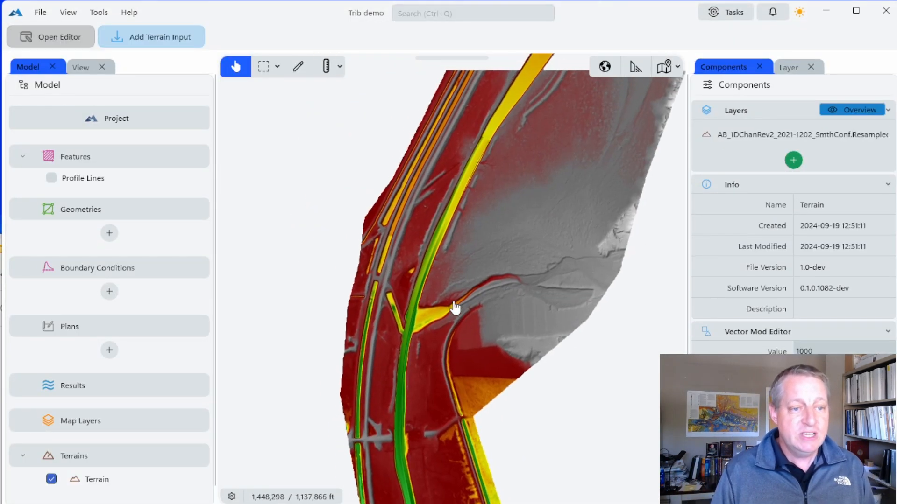
scroll("up", 3)
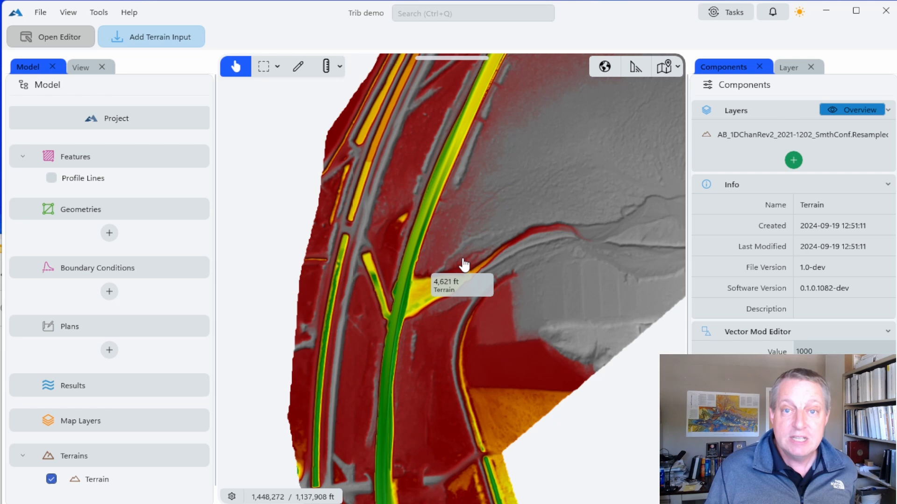
mouse_move(346, 485)
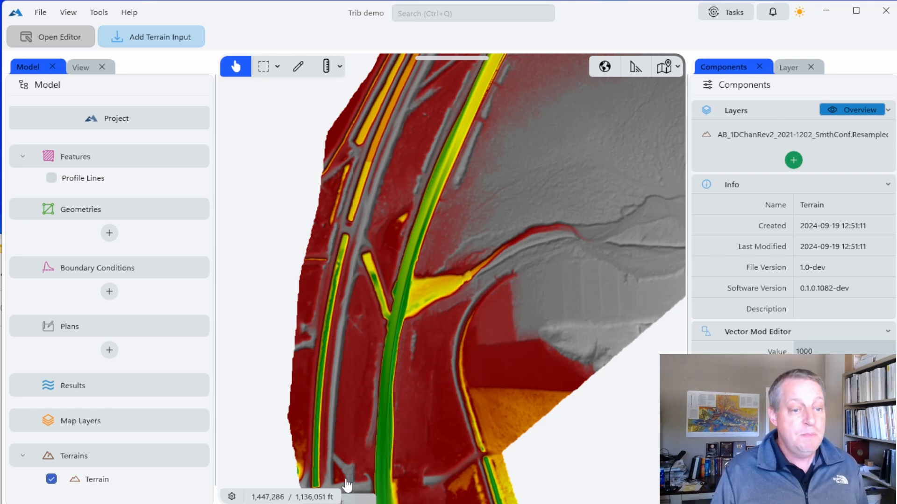
mouse_move(349, 467)
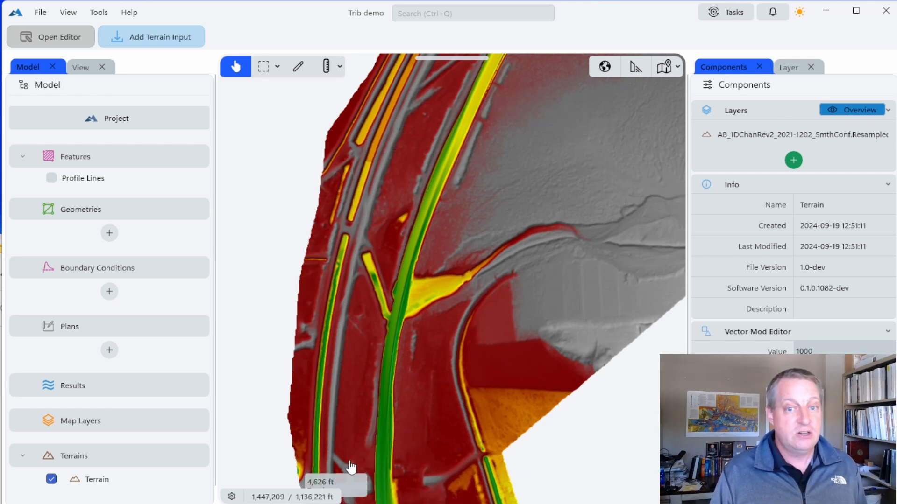
mouse_move(357, 468)
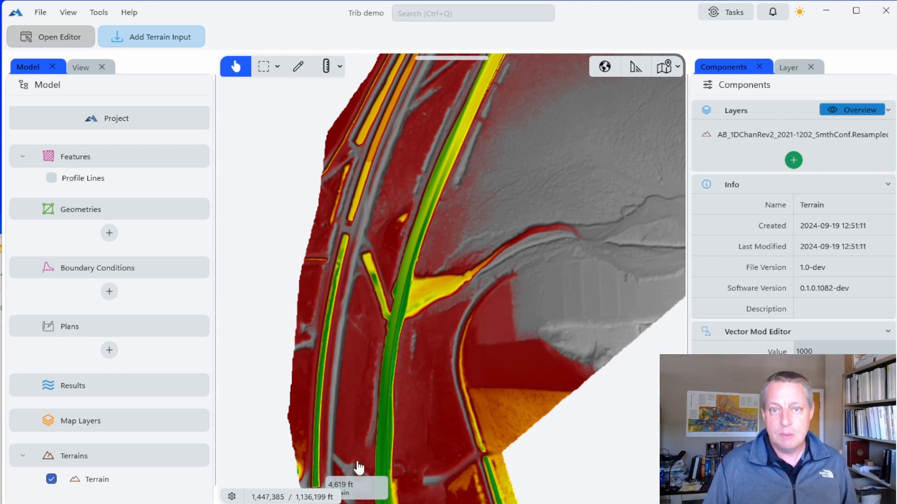
mouse_move(389, 363)
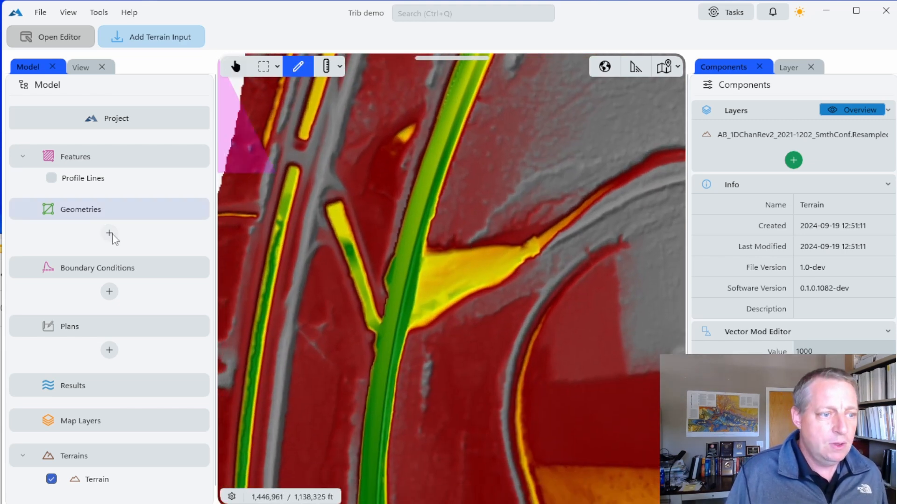
Step: Add a new geometry and switch its conceptual mesh to arc drawing
left_click(109, 235)
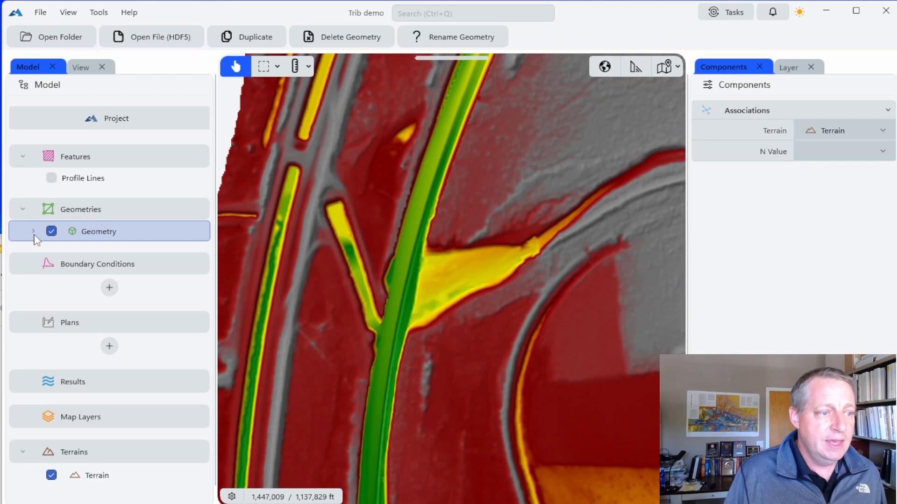
left_click(33, 231)
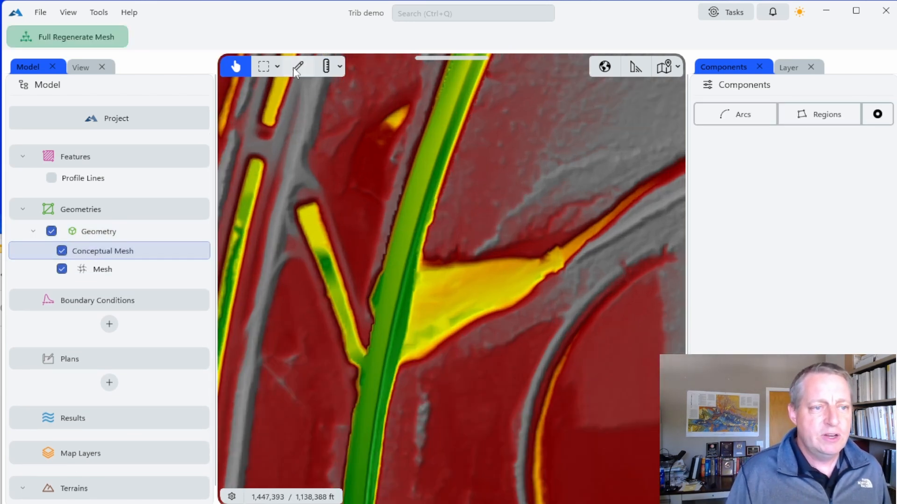
left_click(297, 66)
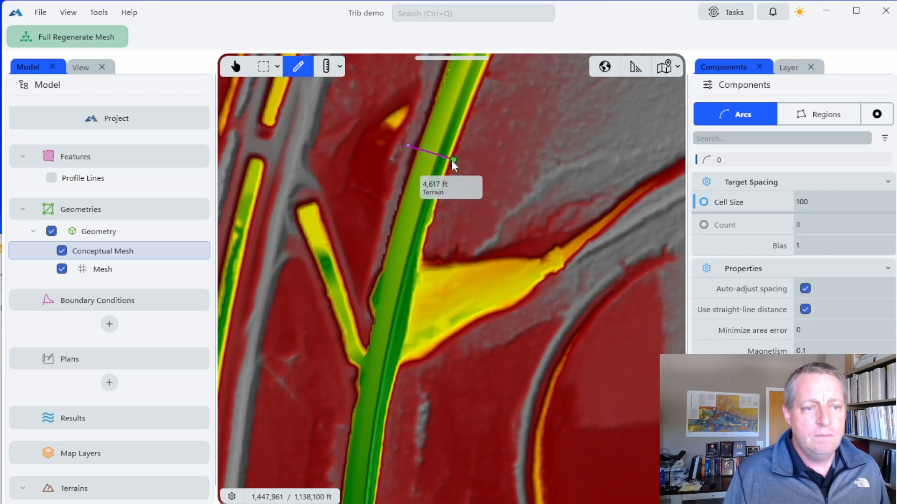
Step: Draw arcs across the upstream end, along the right bank, and across the downstream end of the main channel
left_click(445, 177)
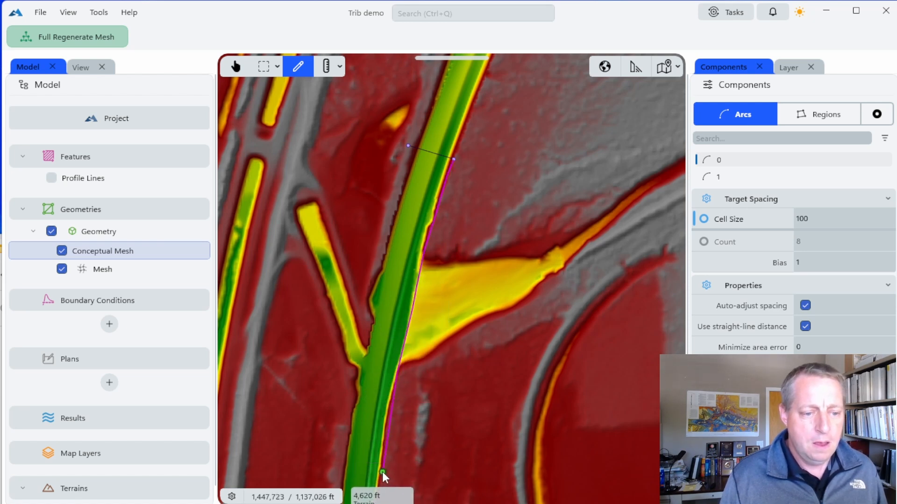
left_click(339, 467)
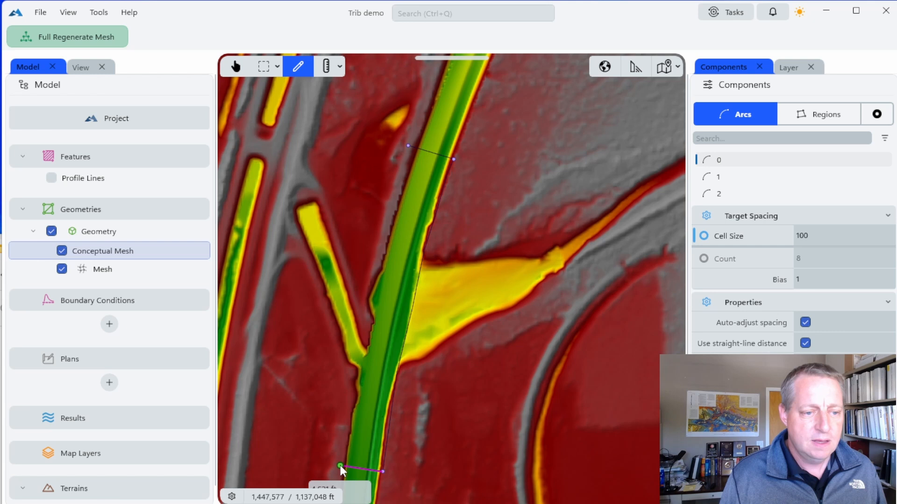
left_click(352, 426)
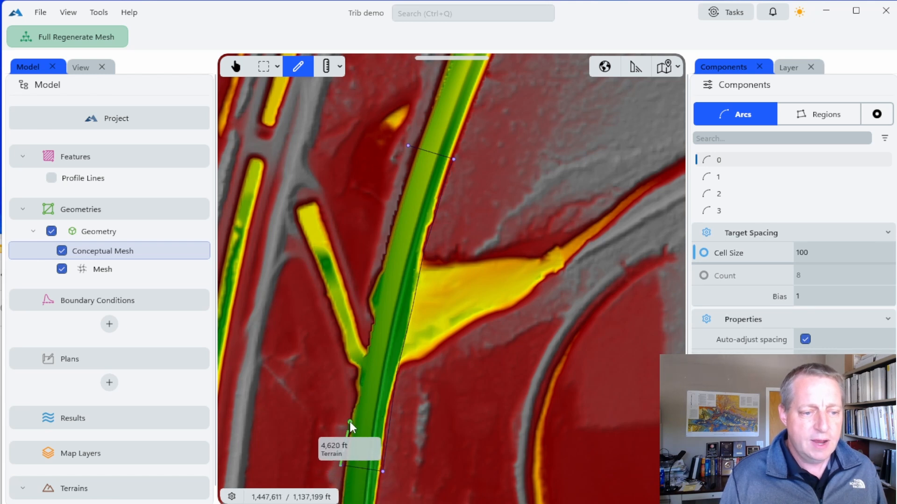
mouse_move(366, 306)
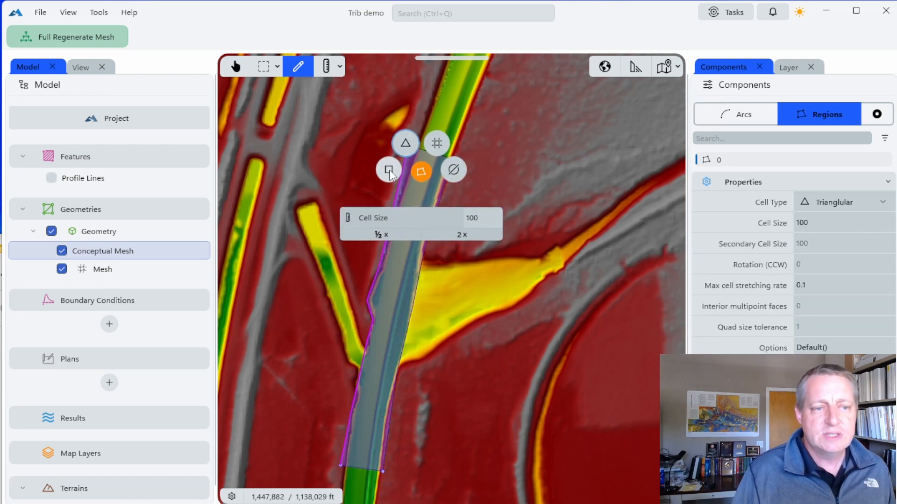
Step: Give the channel region quad cells of length and width 100, then regenerate the mesh
left_click(388, 170)
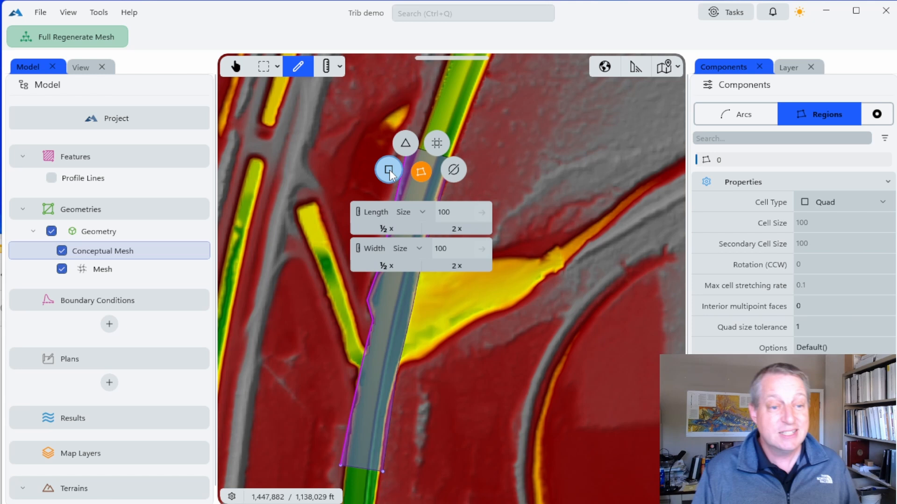
left_click(389, 169)
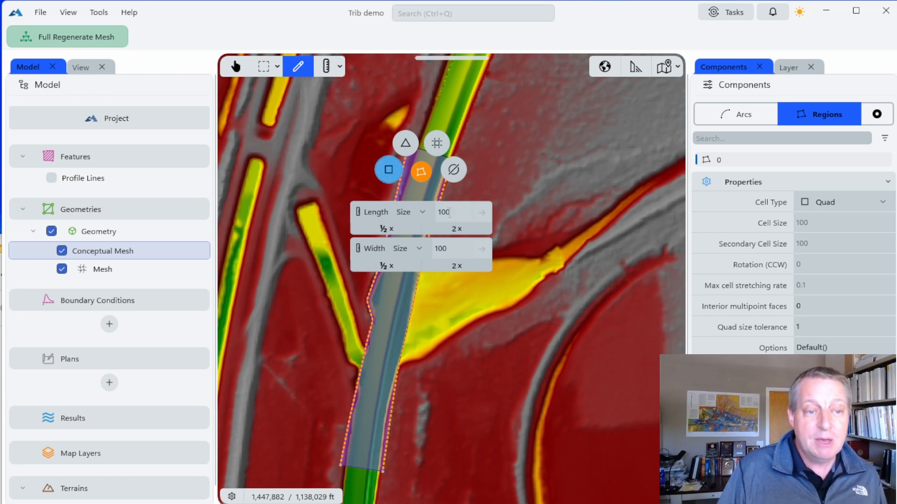
left_click(404, 248)
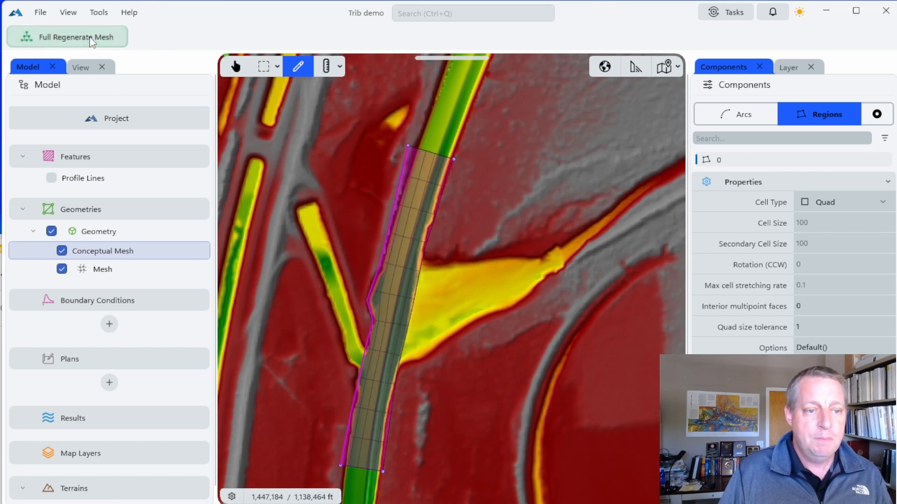
left_click(67, 36)
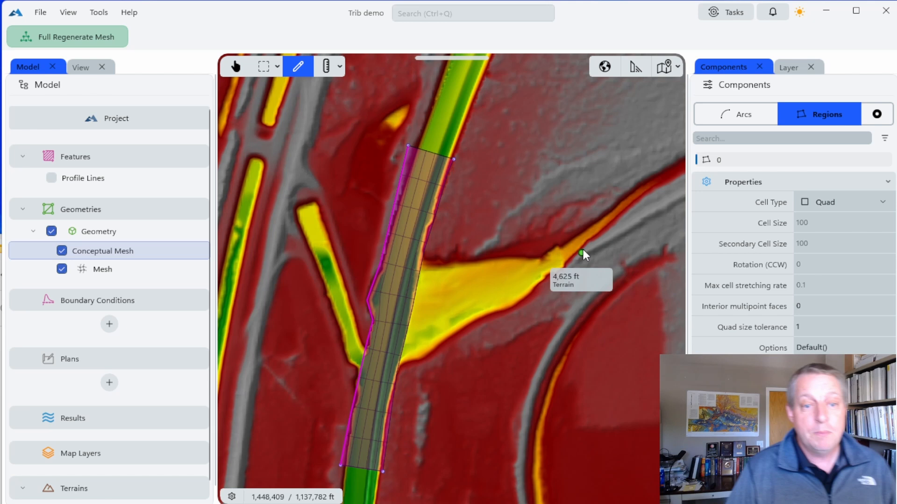
mouse_move(593, 246)
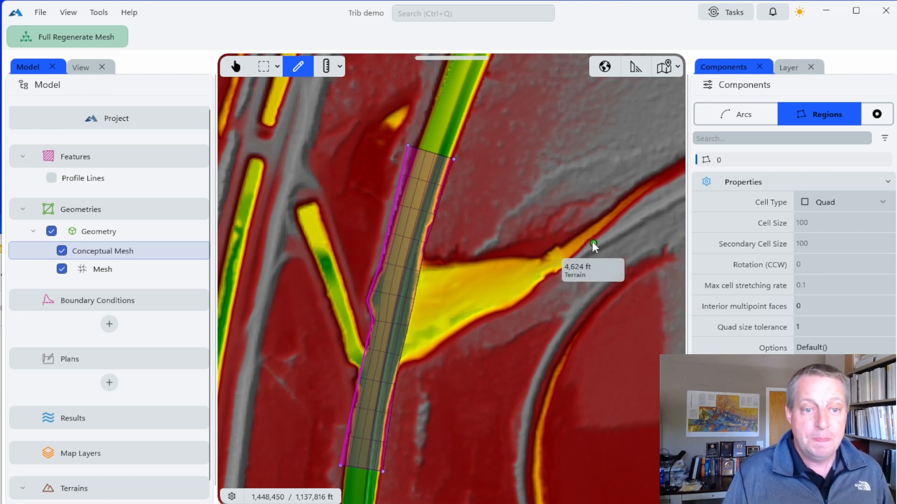
mouse_move(458, 259)
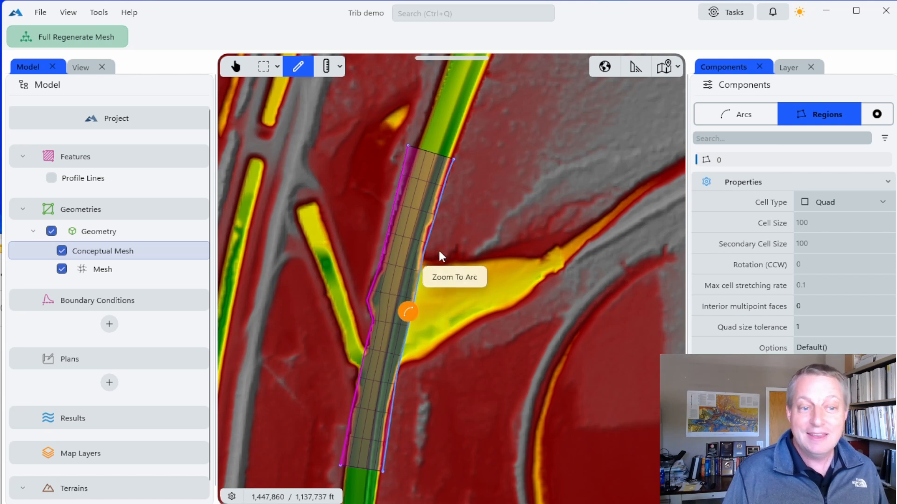
mouse_move(423, 270)
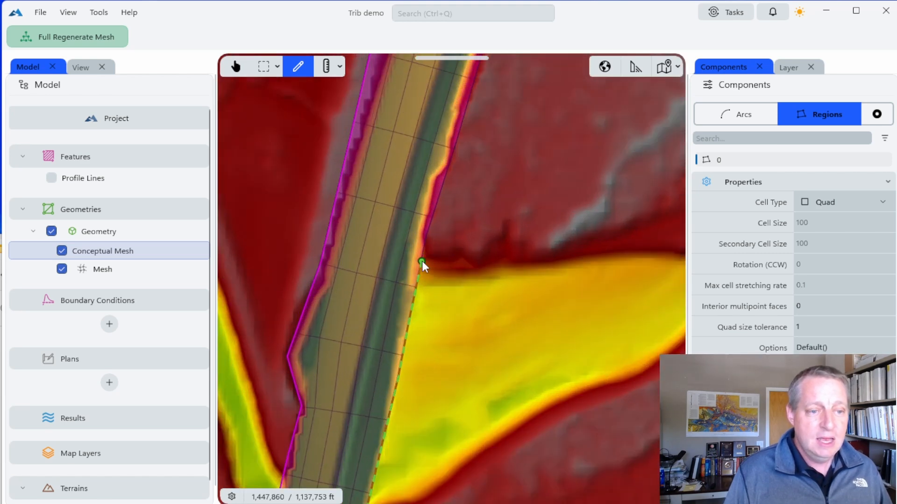
Step: Draw arcs from the tributary junction to across its upstream end
left_click(742, 114)
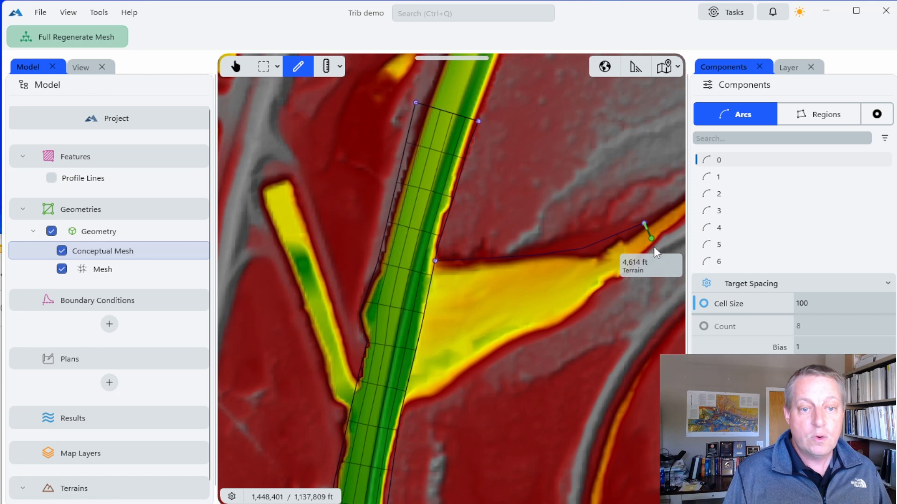
mouse_move(657, 247)
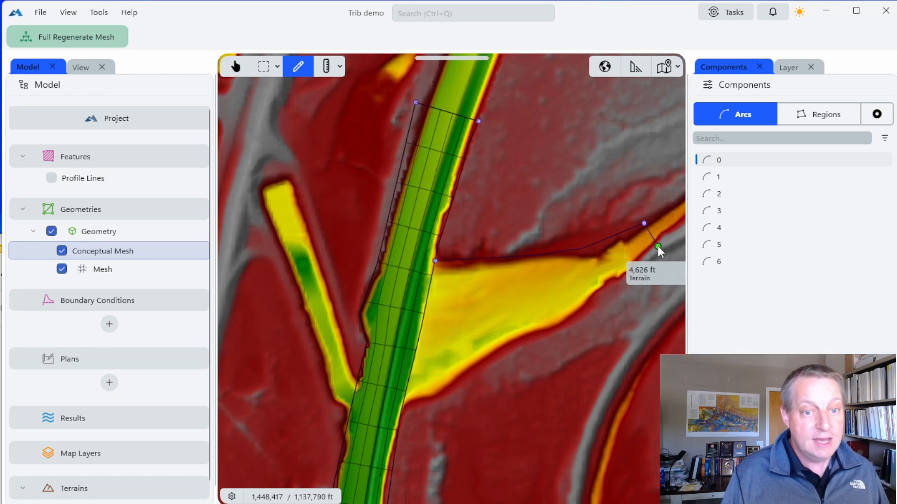
left_click(594, 305)
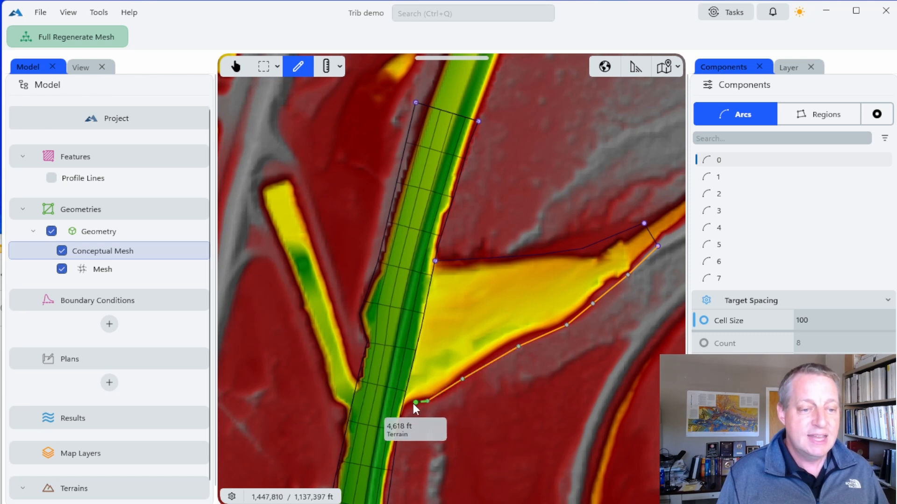
mouse_move(405, 411)
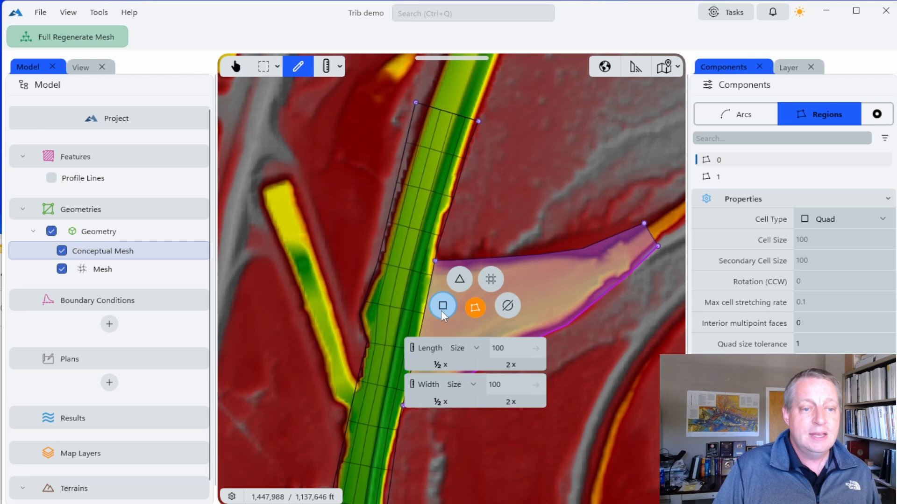
Step: Set the tributary region to quad cells and regenerate the mesh
left_click(443, 306)
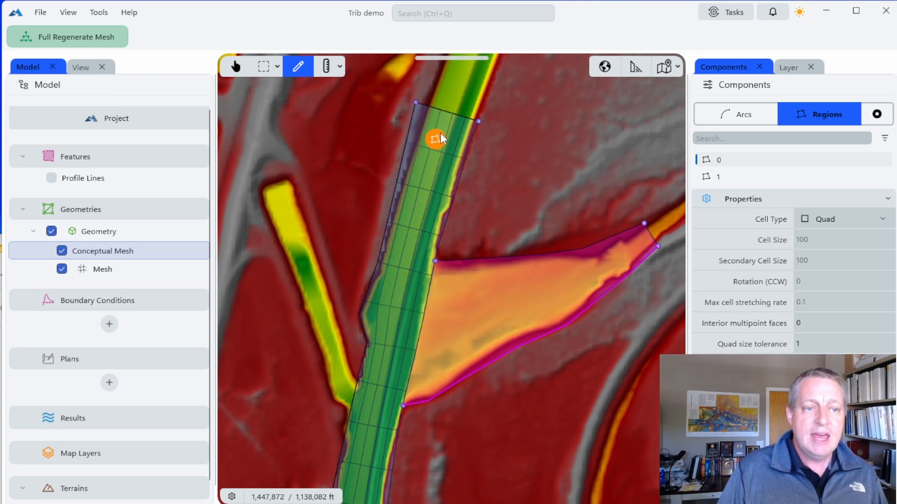
mouse_move(457, 305)
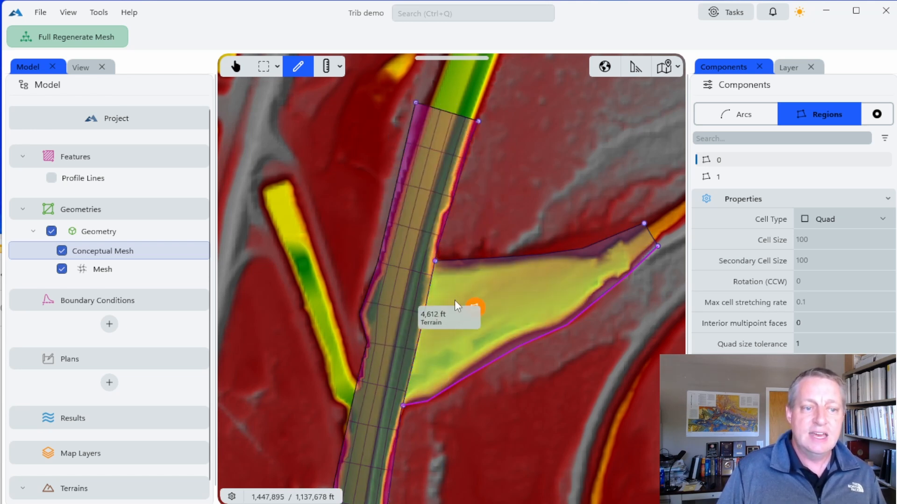
left_click(452, 308)
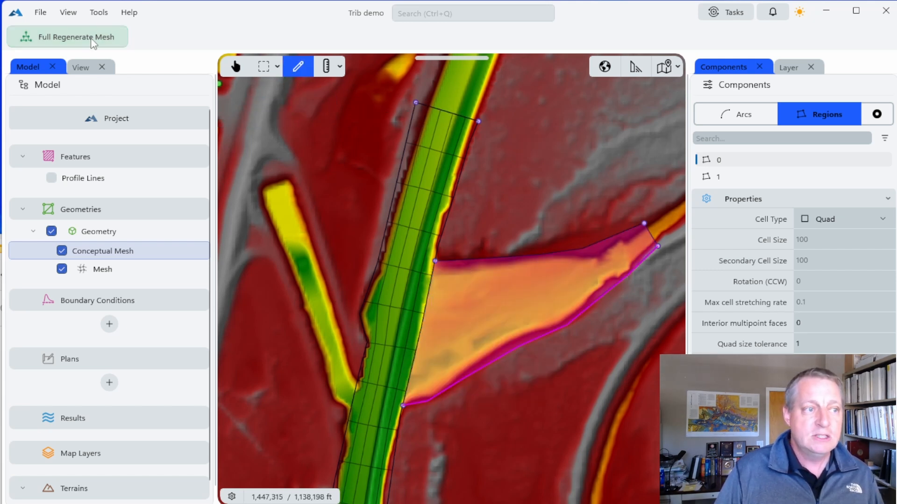
left_click(67, 36)
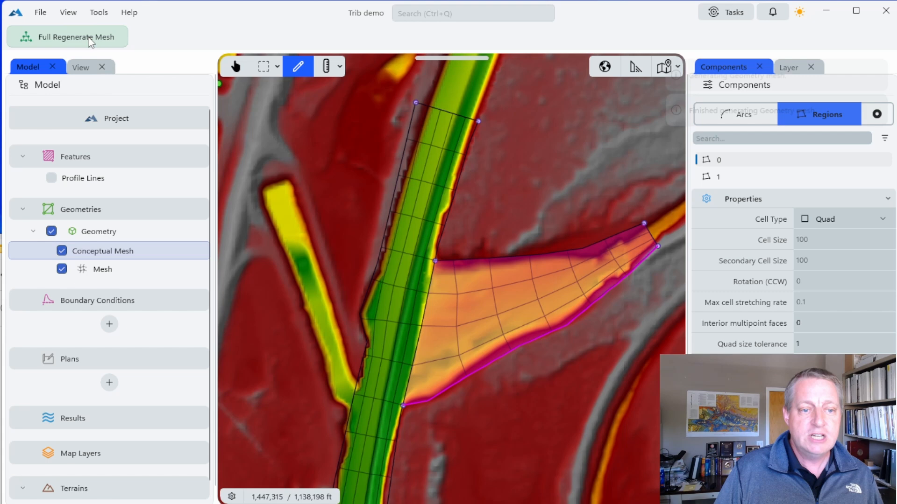
mouse_move(441, 272)
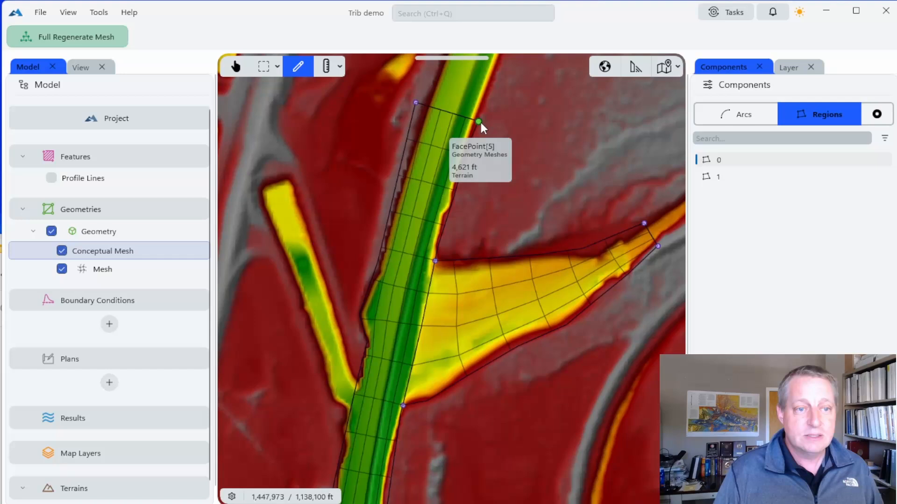
left_click(742, 114)
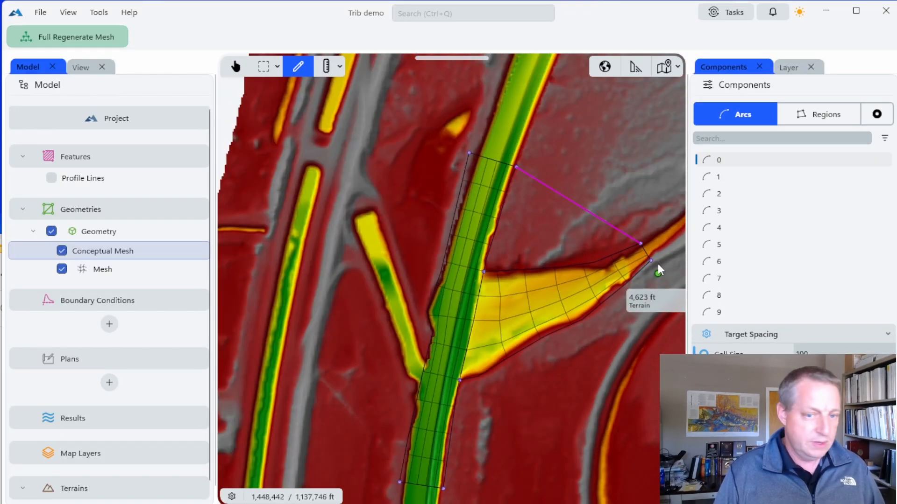
Step: Close the upper and lower overbanks with arcs and create a triangular-cell region there
left_click(669, 295)
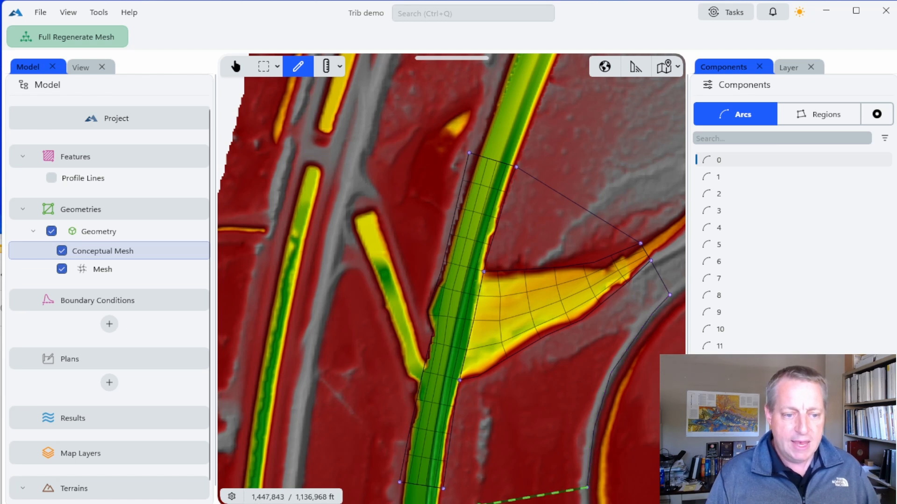
left_click(505, 424)
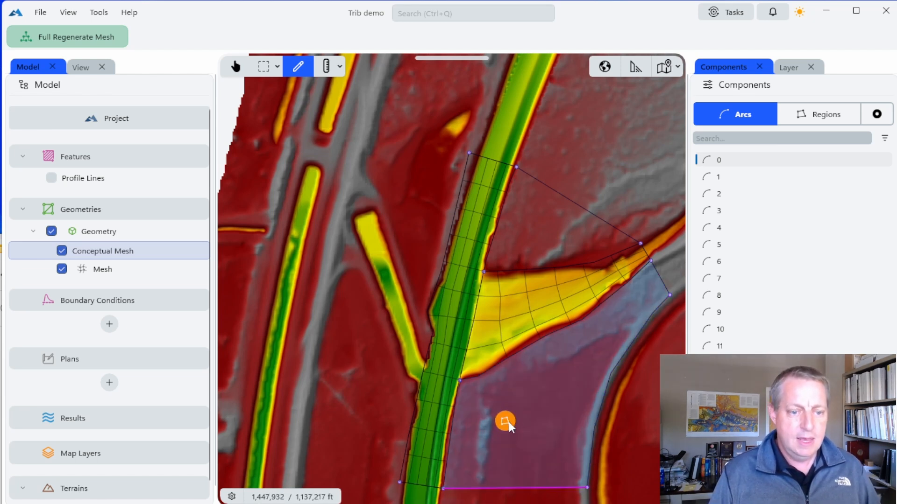
left_click(819, 114)
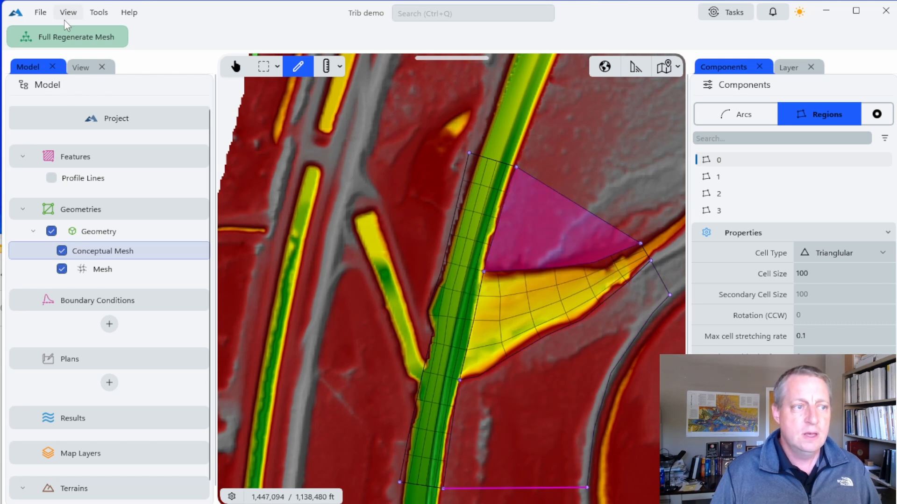
Step: Regenerate with the overbank regions, halve global cell size, and regenerate again
left_click(67, 36)
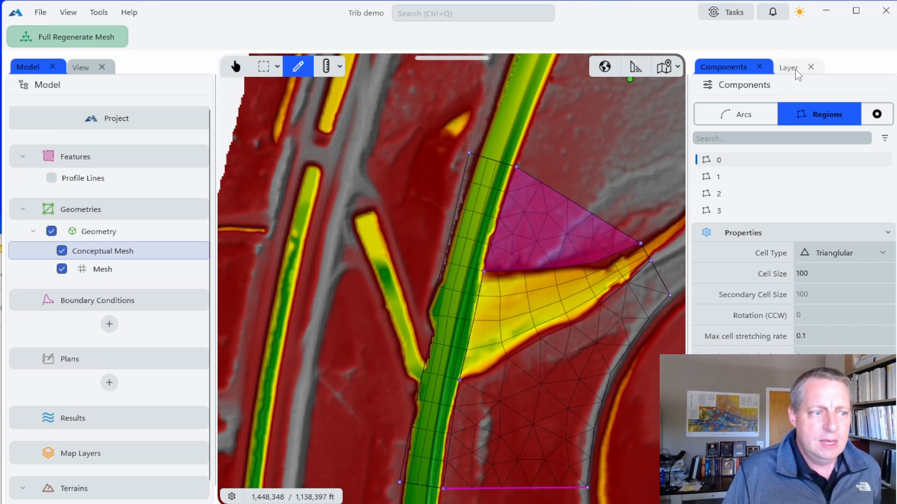
left_click(790, 67)
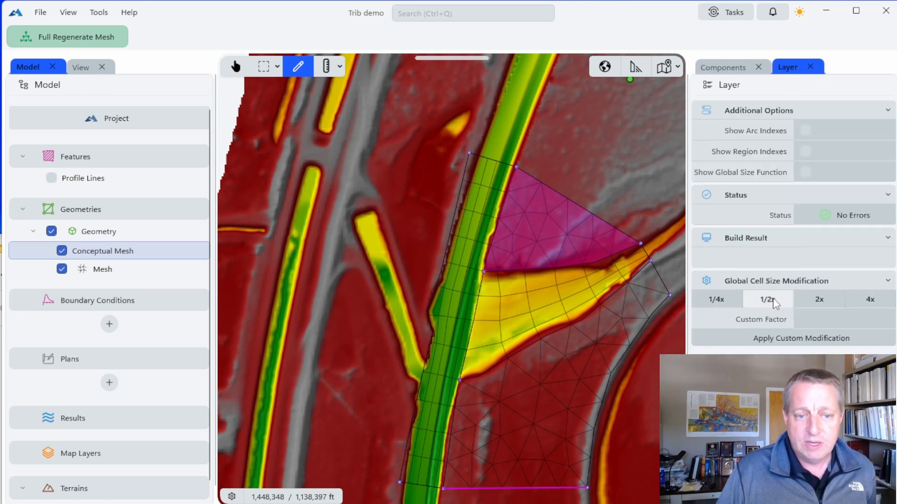
mouse_move(78, 40)
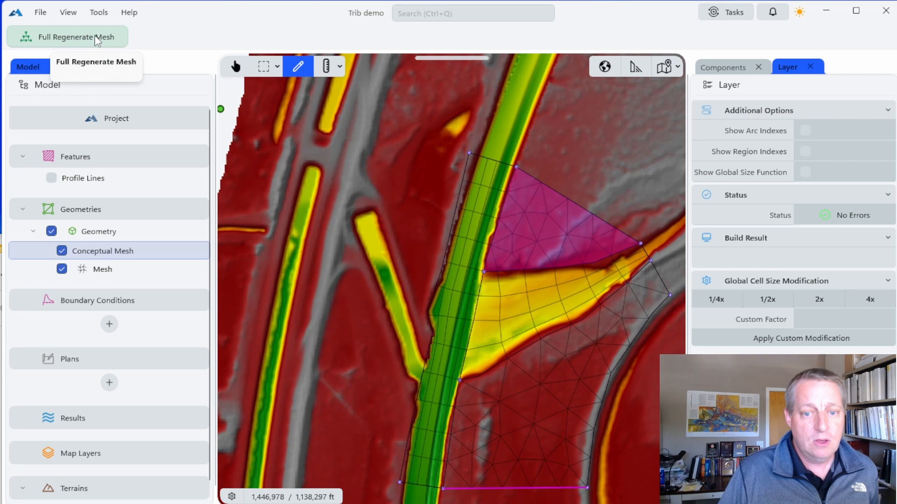
left_click(67, 36)
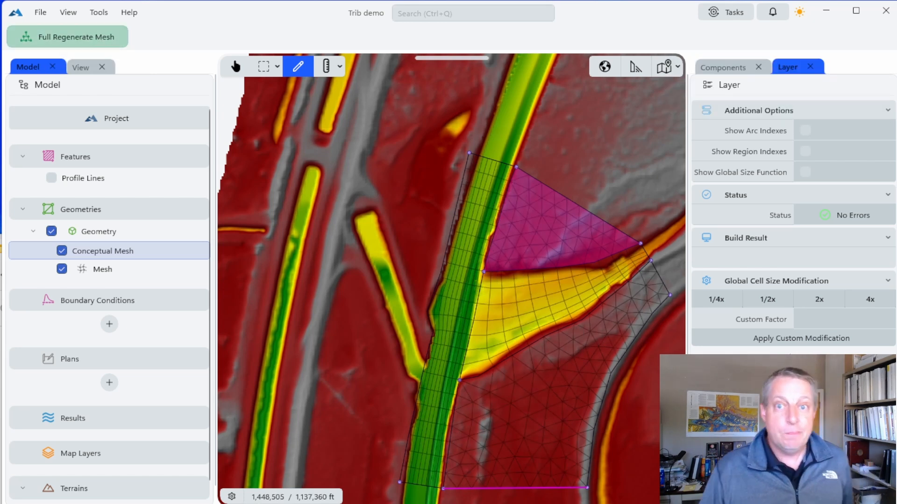
mouse_move(627, 369)
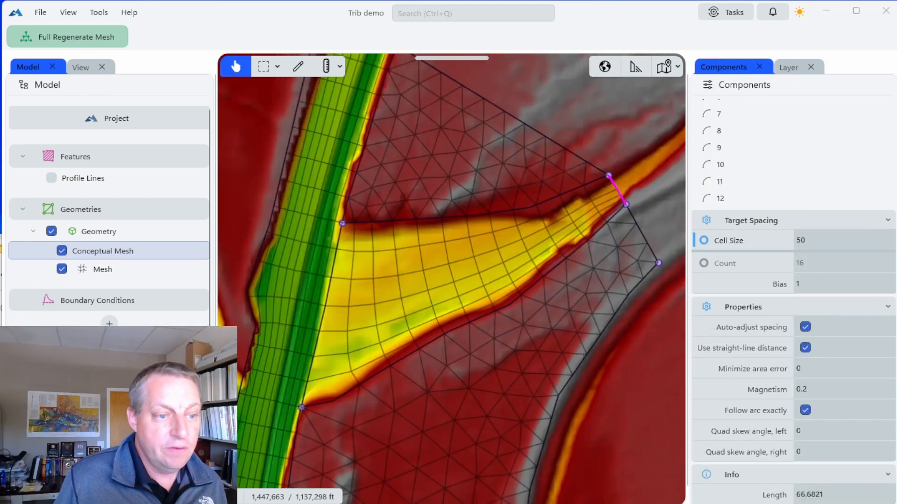
mouse_move(353, 250)
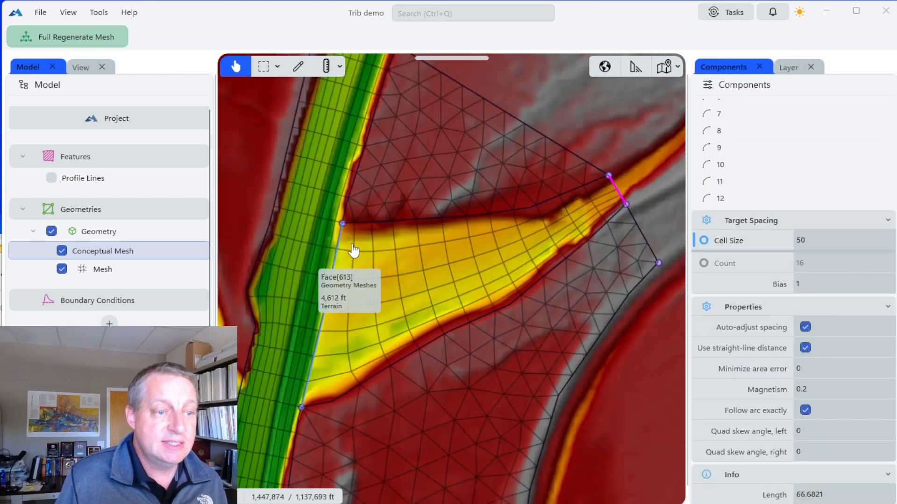
mouse_move(411, 318)
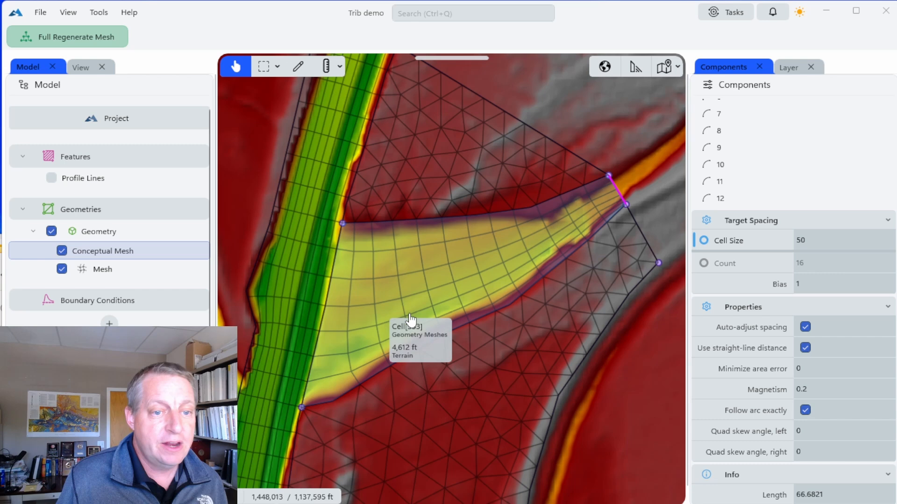
mouse_move(422, 341)
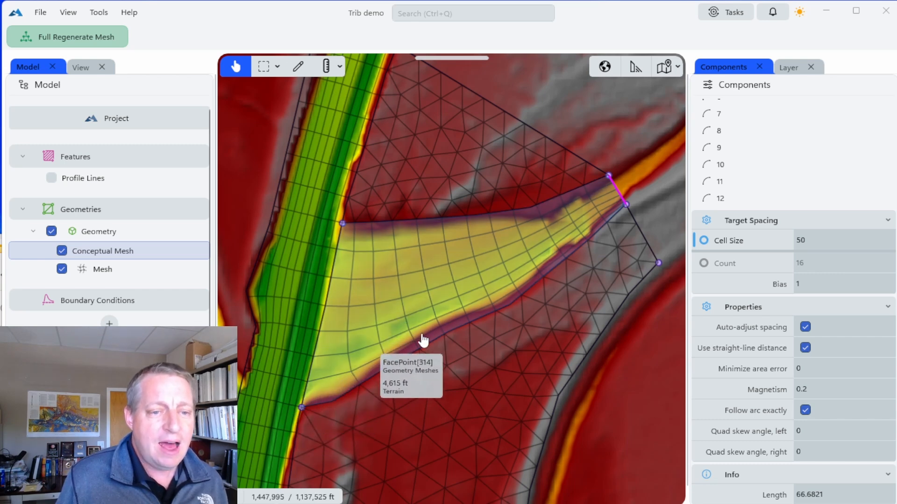
mouse_move(625, 208)
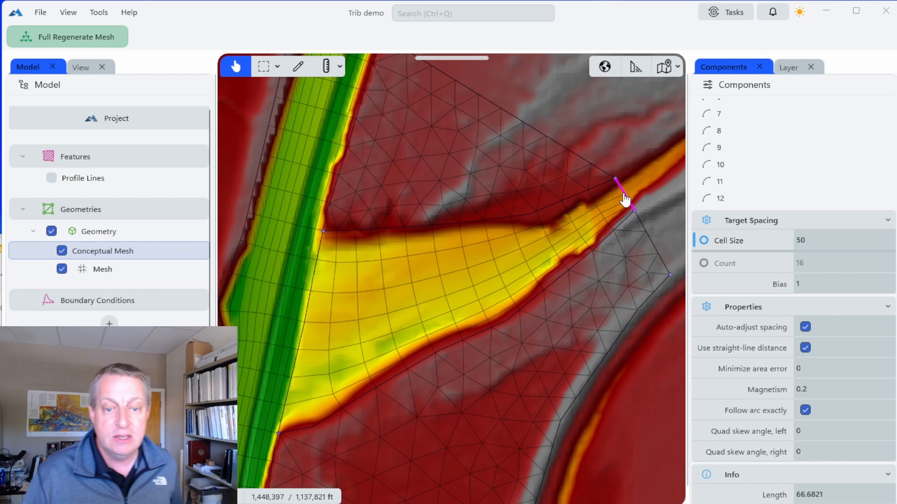
Step: Select the tributary region to view its quad cell settings of size 50
left_click(437, 280)
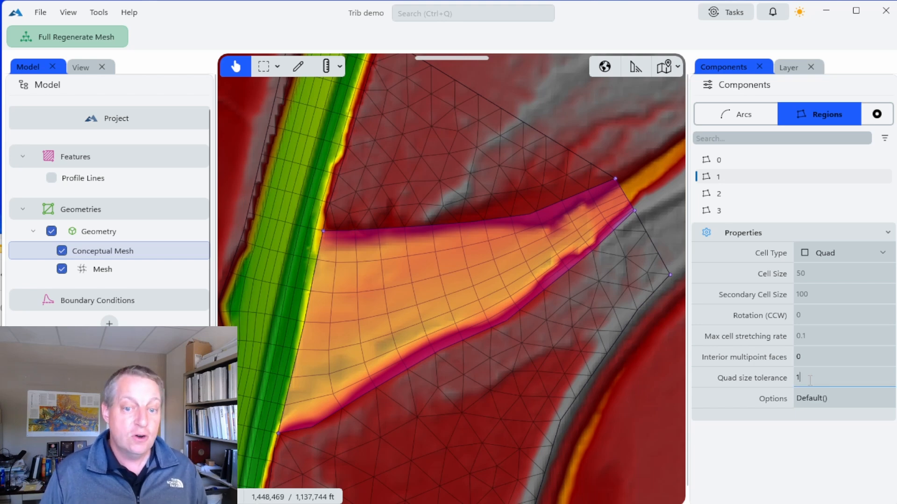
Step: Enter quad size tolerance .3 and regenerate the mesh
type("3")
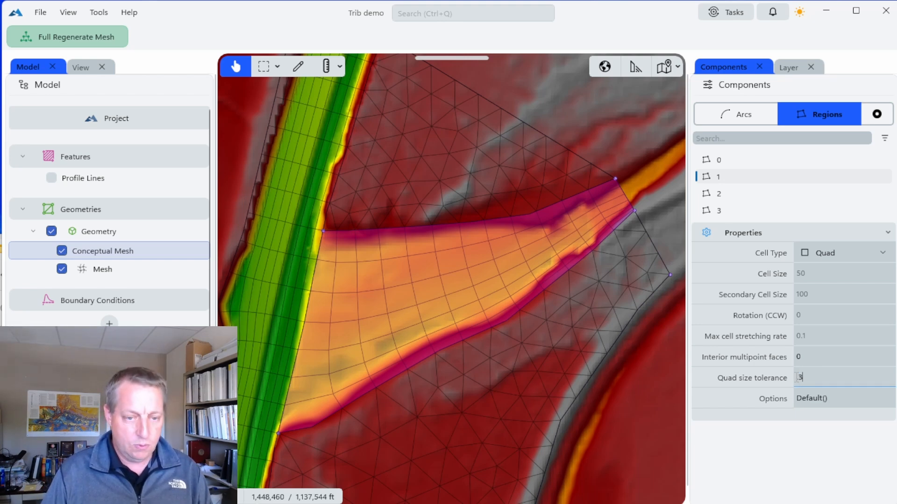
left_click(67, 36)
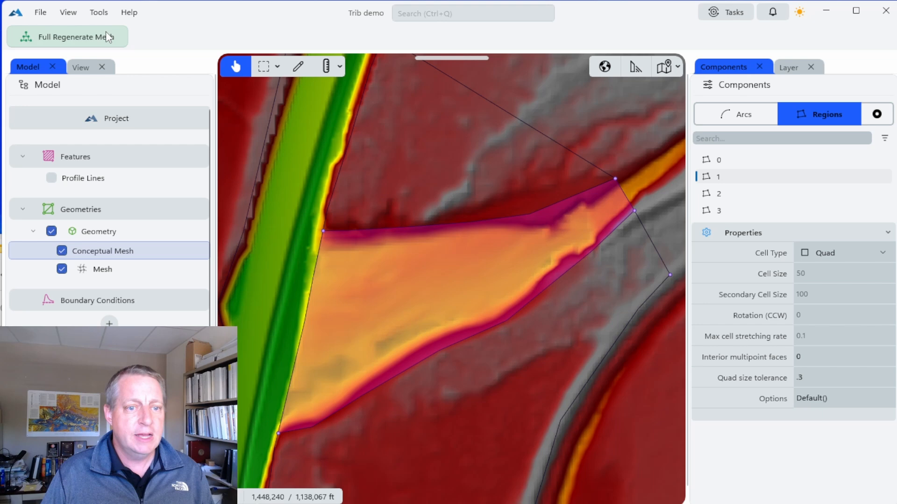
left_click(67, 36)
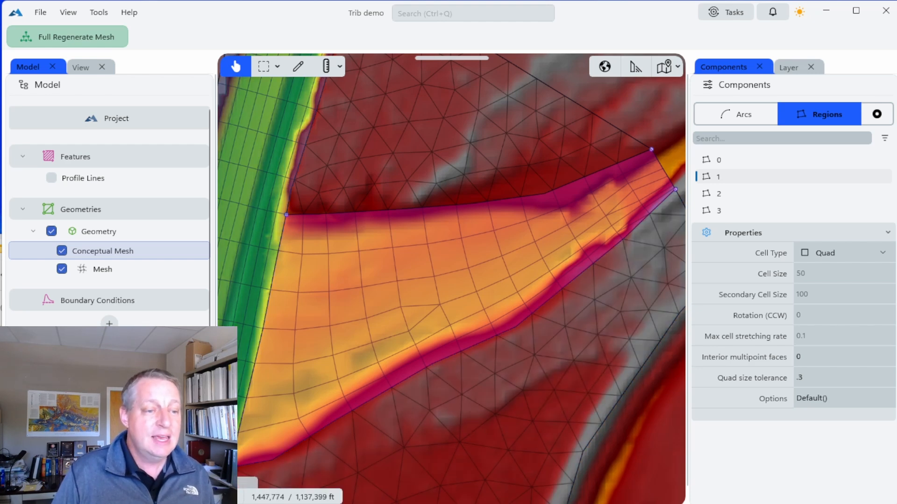
mouse_move(680, 194)
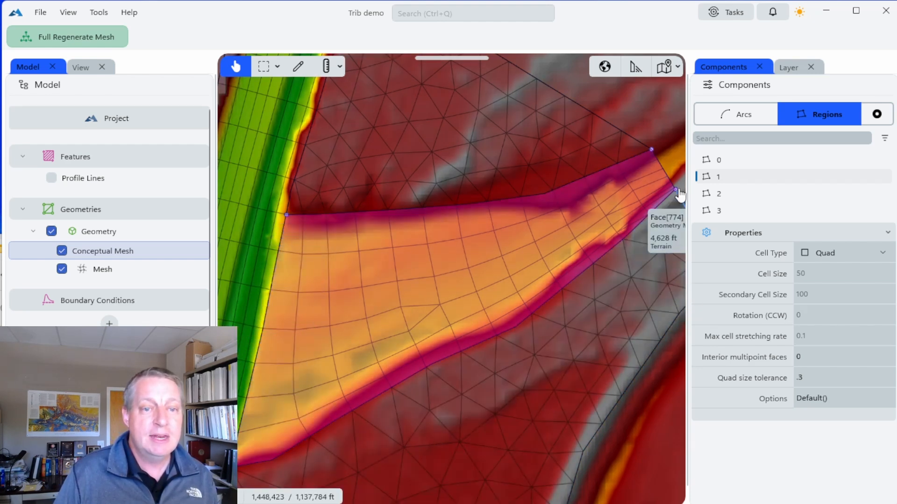
mouse_move(666, 174)
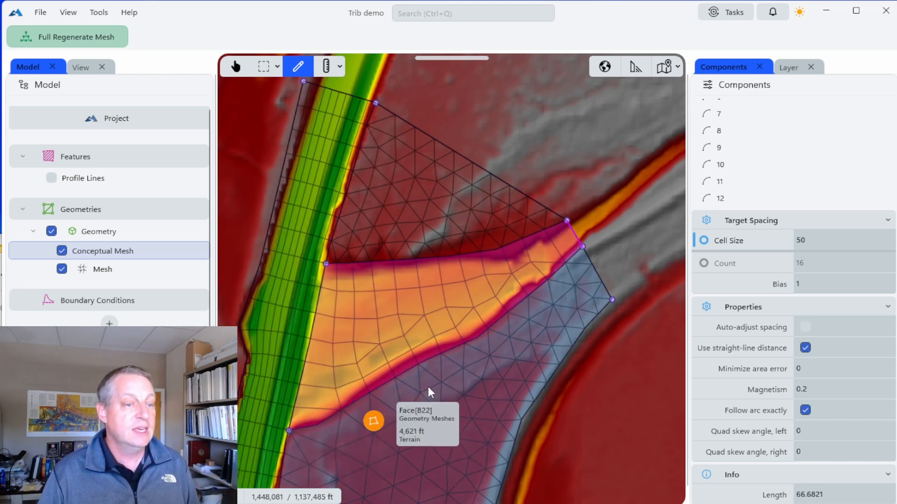
Step: Show the Layer tab's status and global cell size options for the junction mesh
left_click(788, 66)
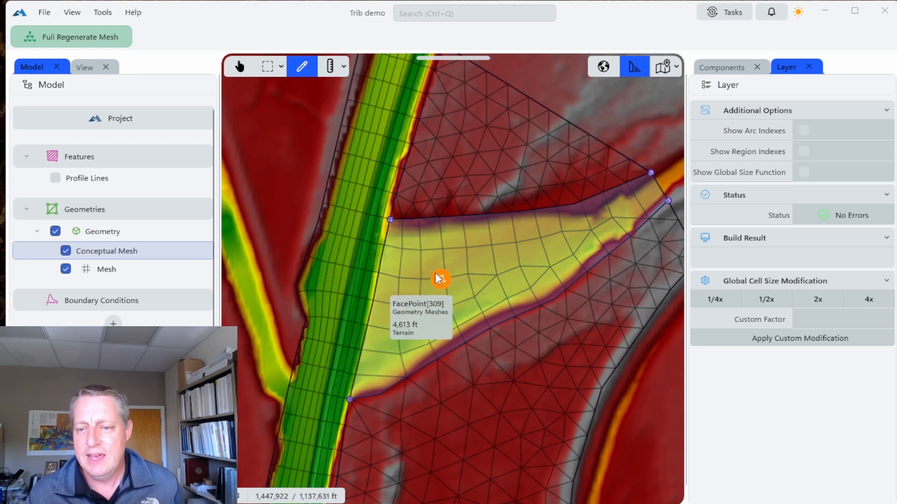
mouse_move(392, 295)
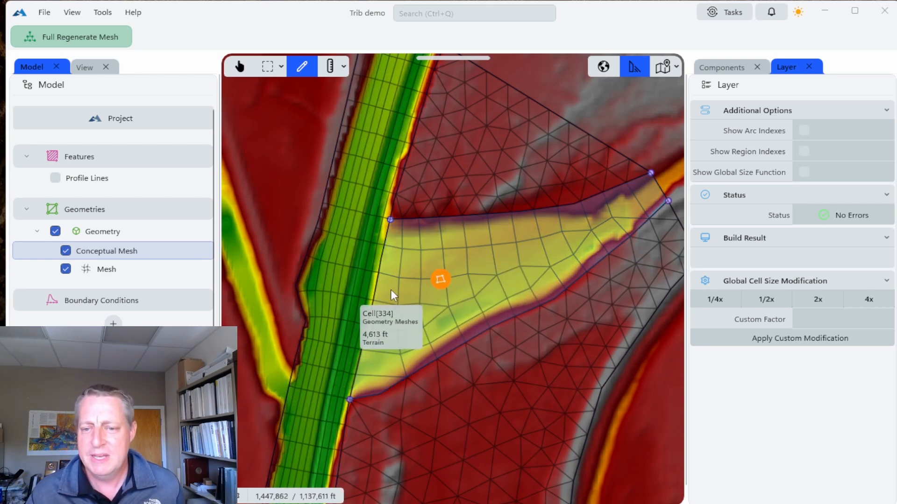
mouse_move(367, 295)
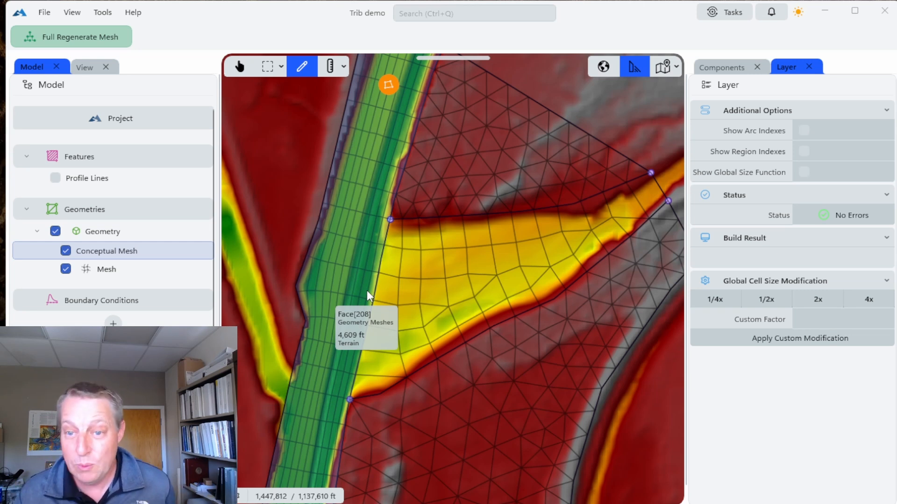
mouse_move(389, 88)
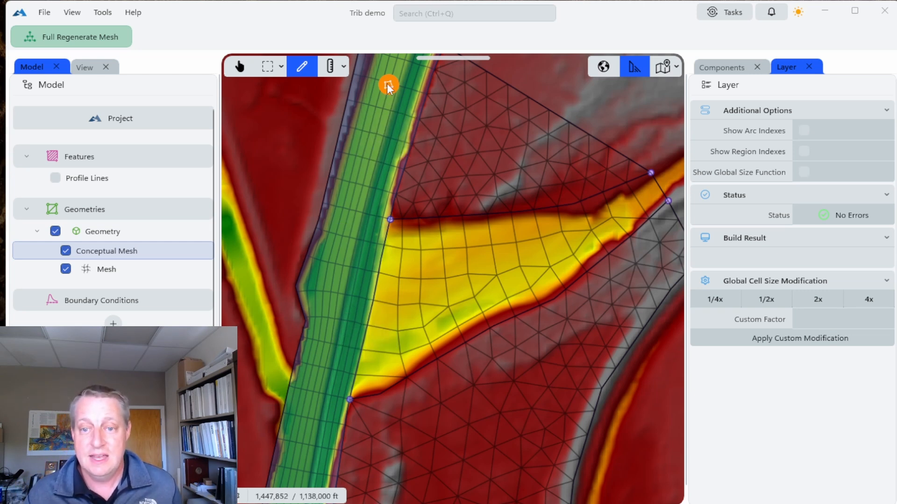
Step: Change the main channel Width Count from 10 to 5 and fully regenerate the mesh
left_click(389, 85)
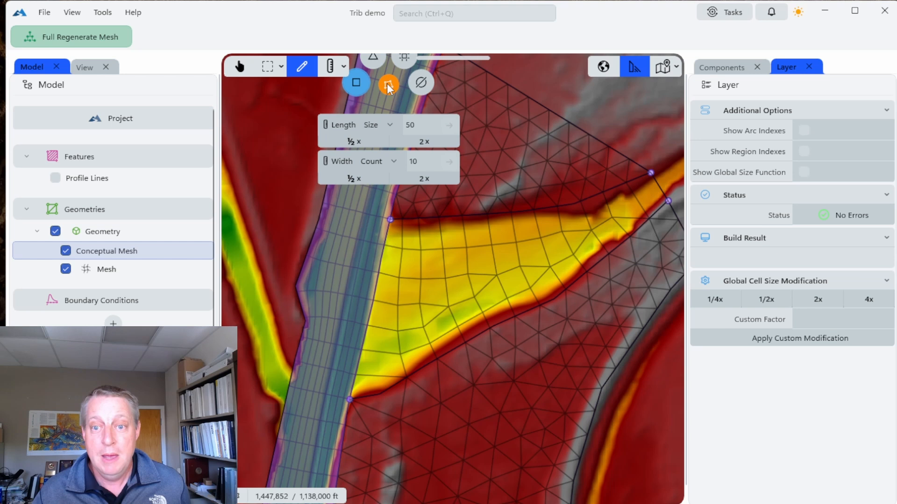
mouse_move(423, 178)
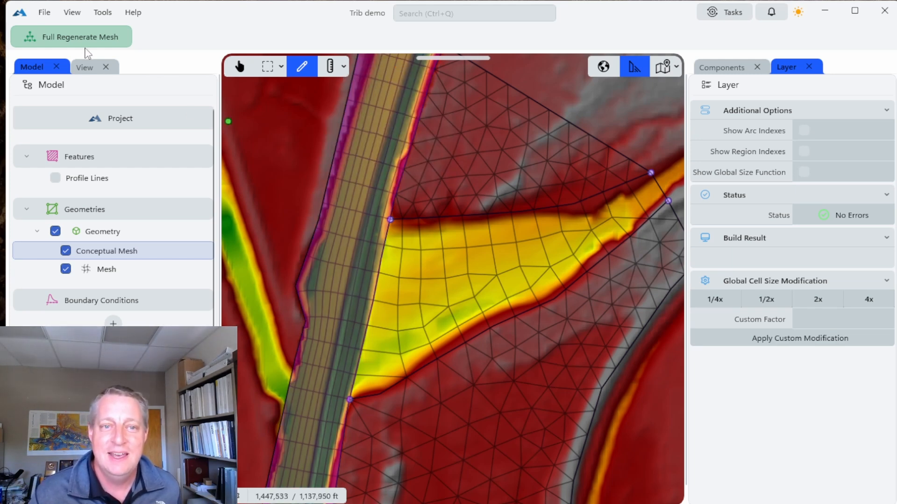
left_click(71, 37)
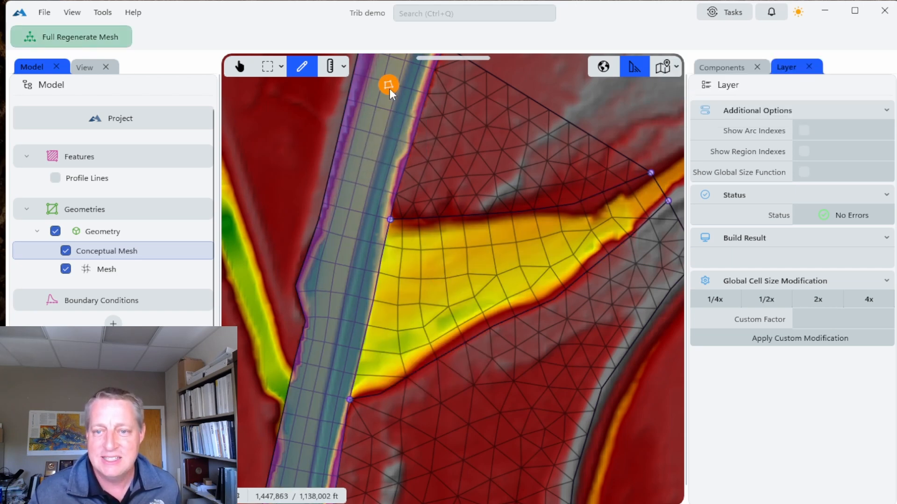
left_click(388, 85)
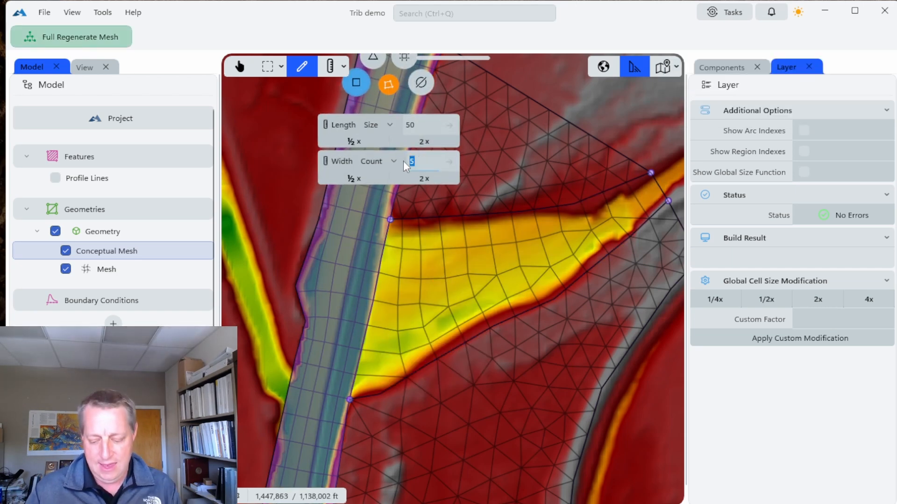
left_click(71, 37)
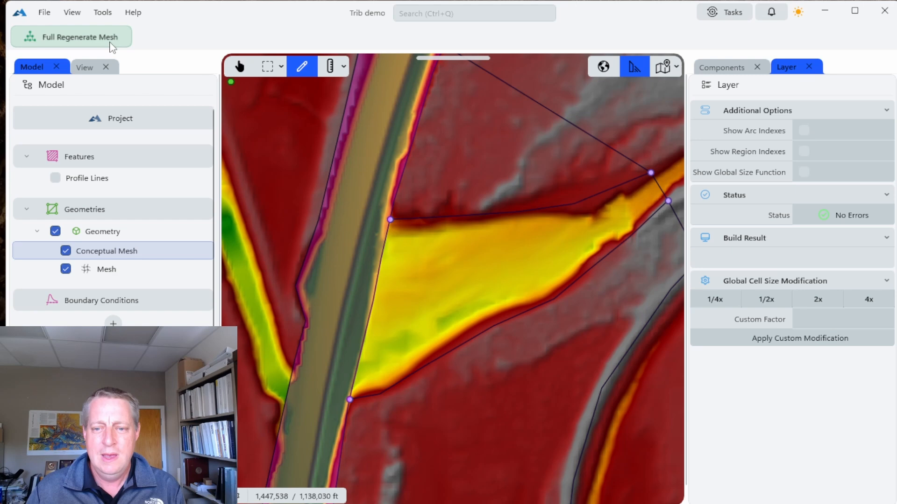
left_click(71, 36)
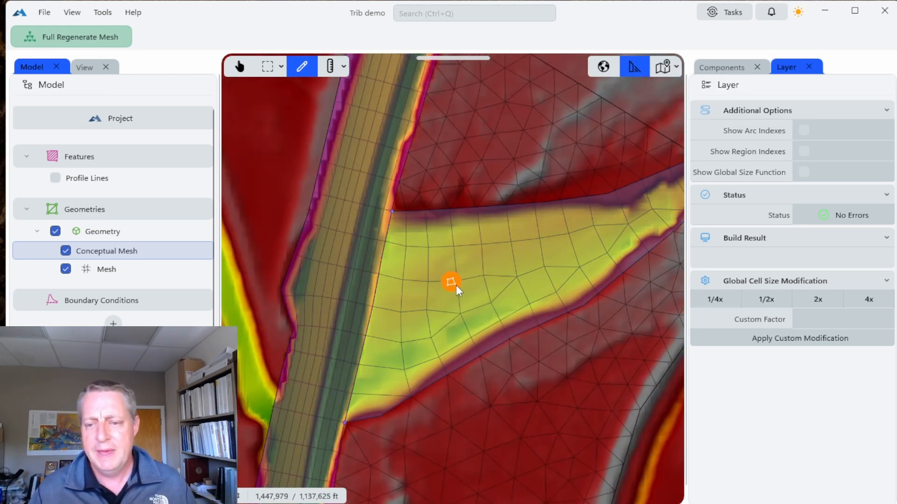
left_click(451, 282)
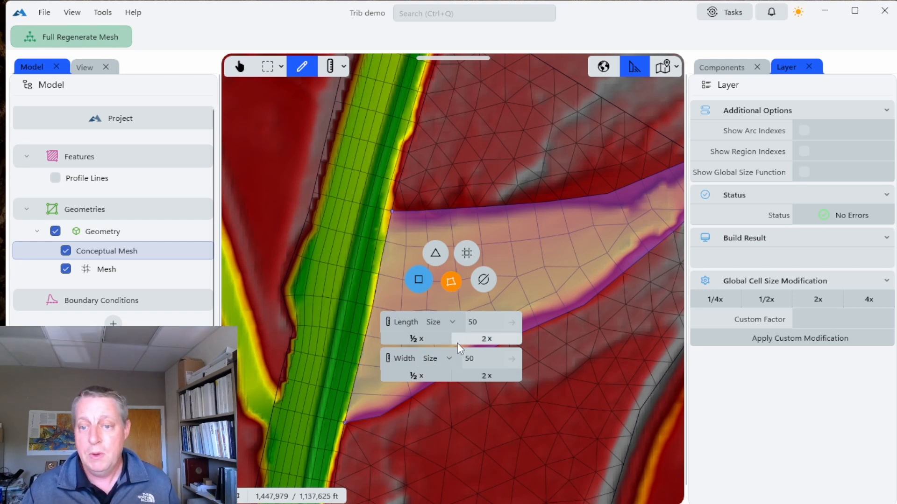
Step: Apply ½x to the tributary region's Length, giving cell length 25 with width 50
left_click(416, 339)
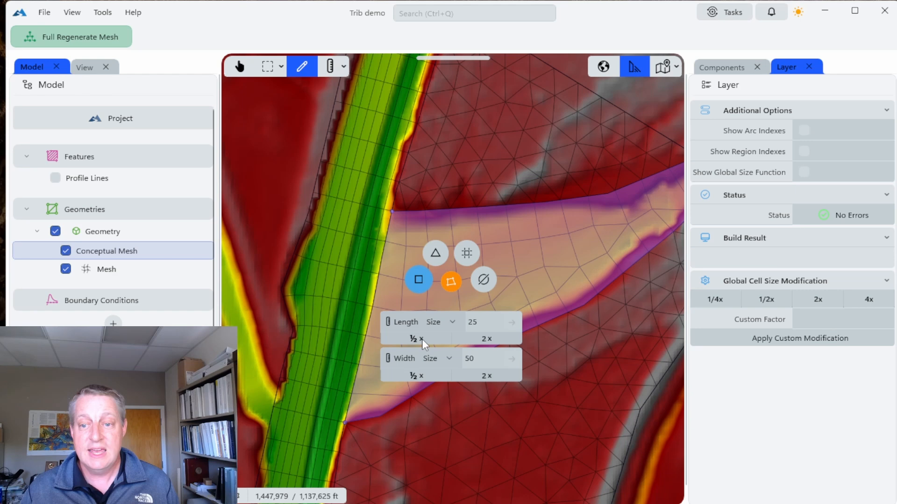